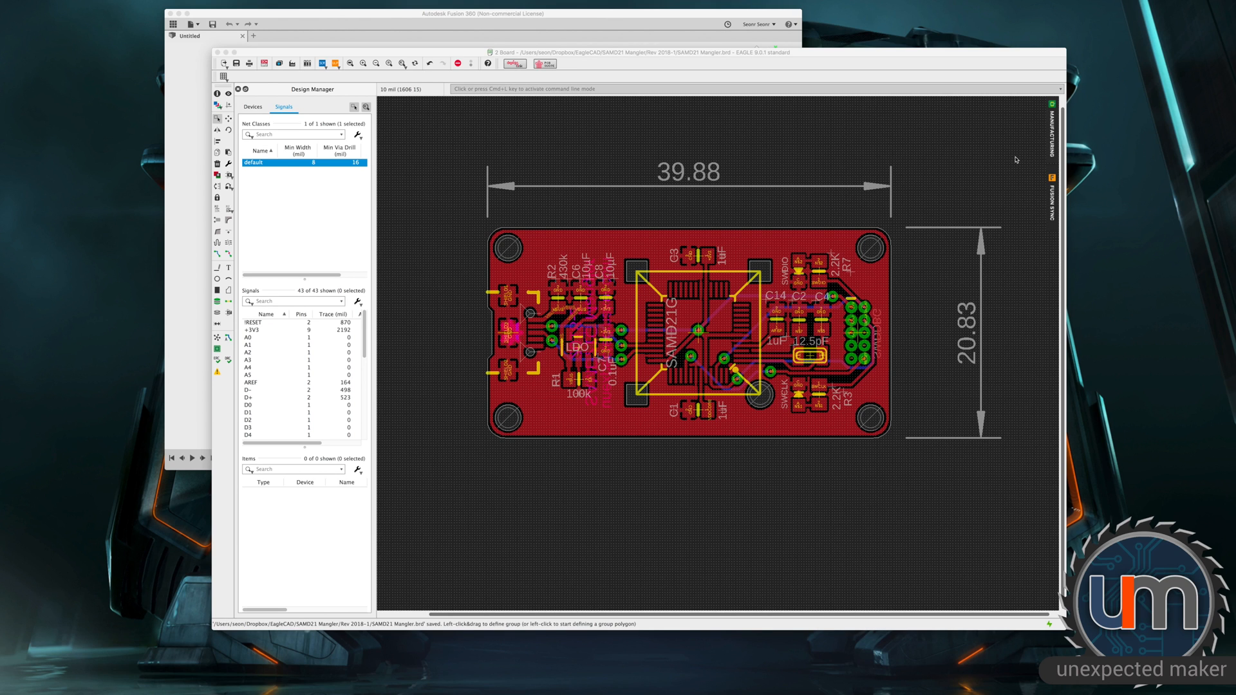
{"action": "mouse_move", "coordinate": [1055, 199]}
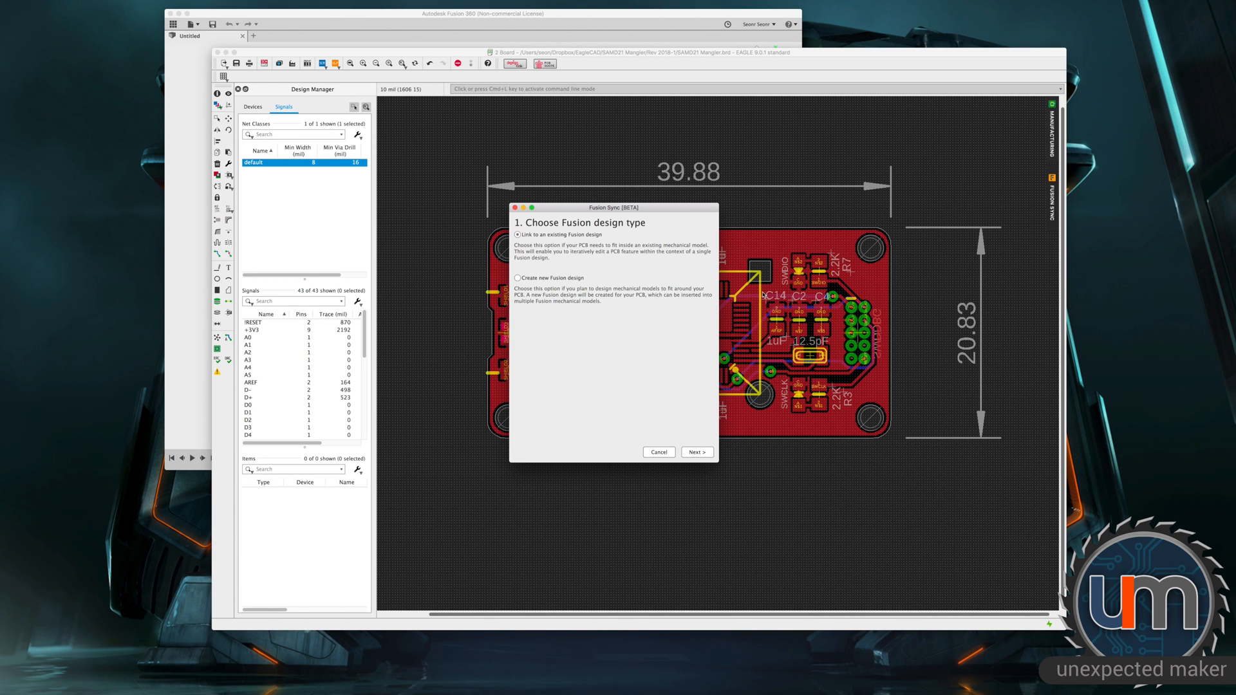
- Push the board as a new Fusion design saved in My First Project and dismiss the success message
{"action": "left_click", "coordinate": [518, 278]}
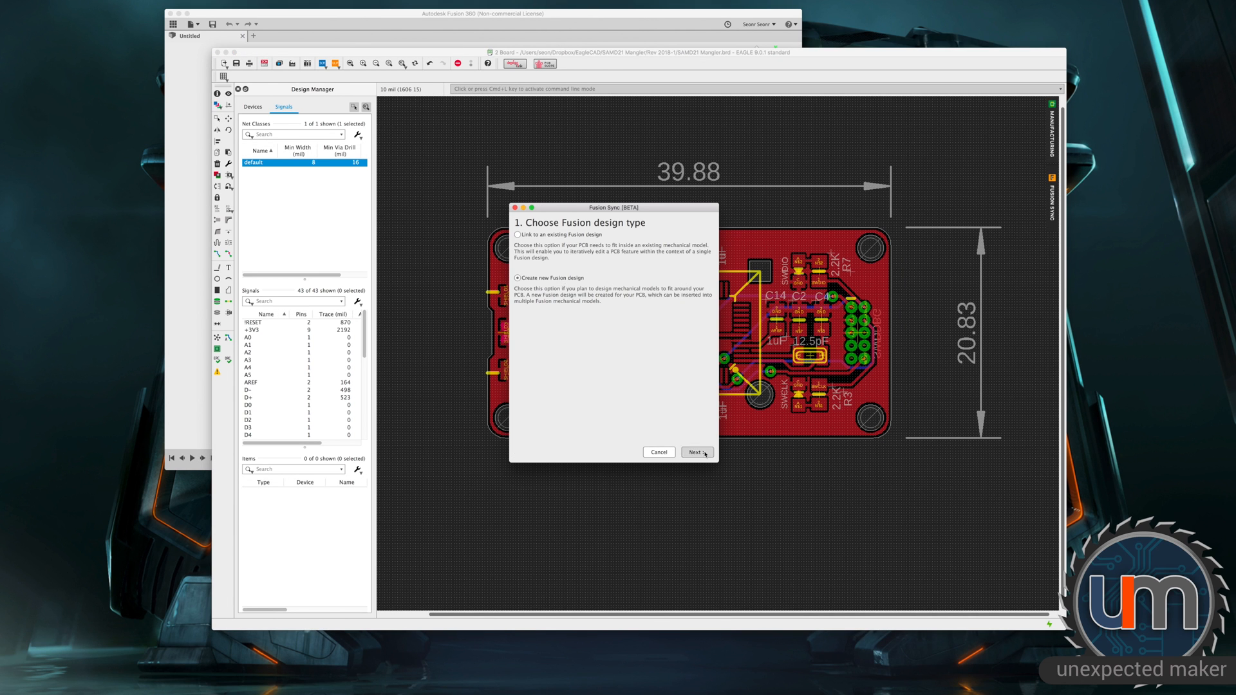
{"action": "left_click", "coordinate": [694, 452]}
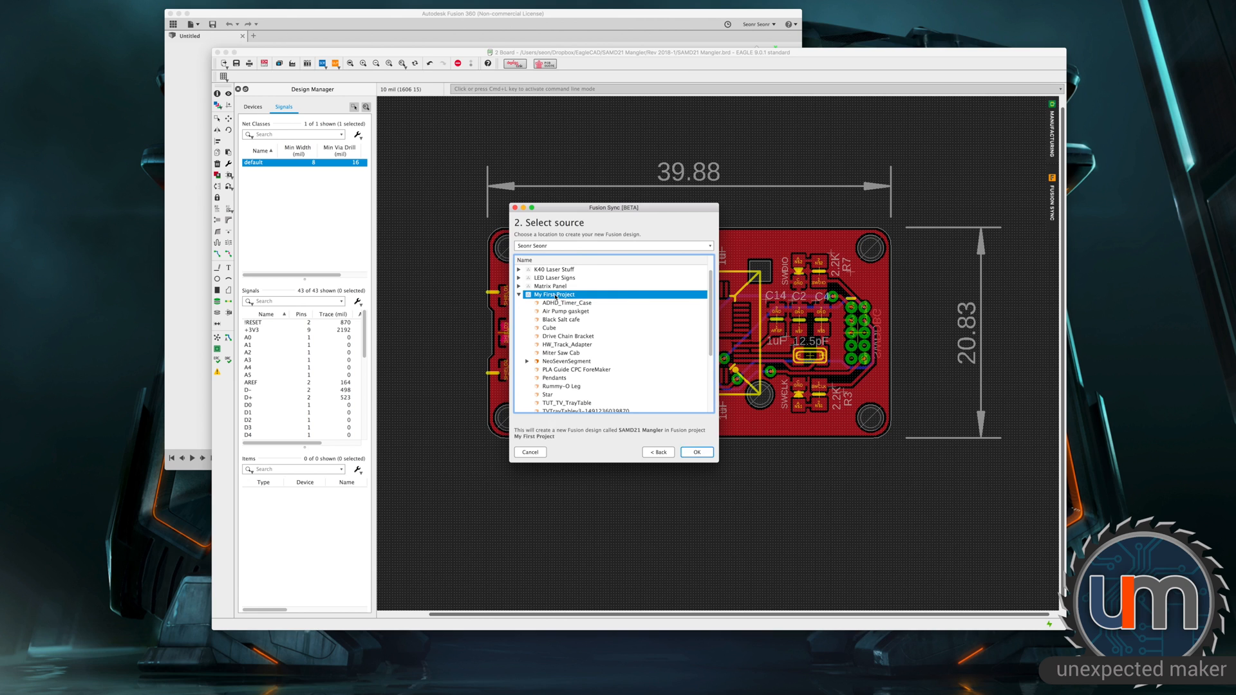
{"action": "left_click", "coordinate": [696, 452]}
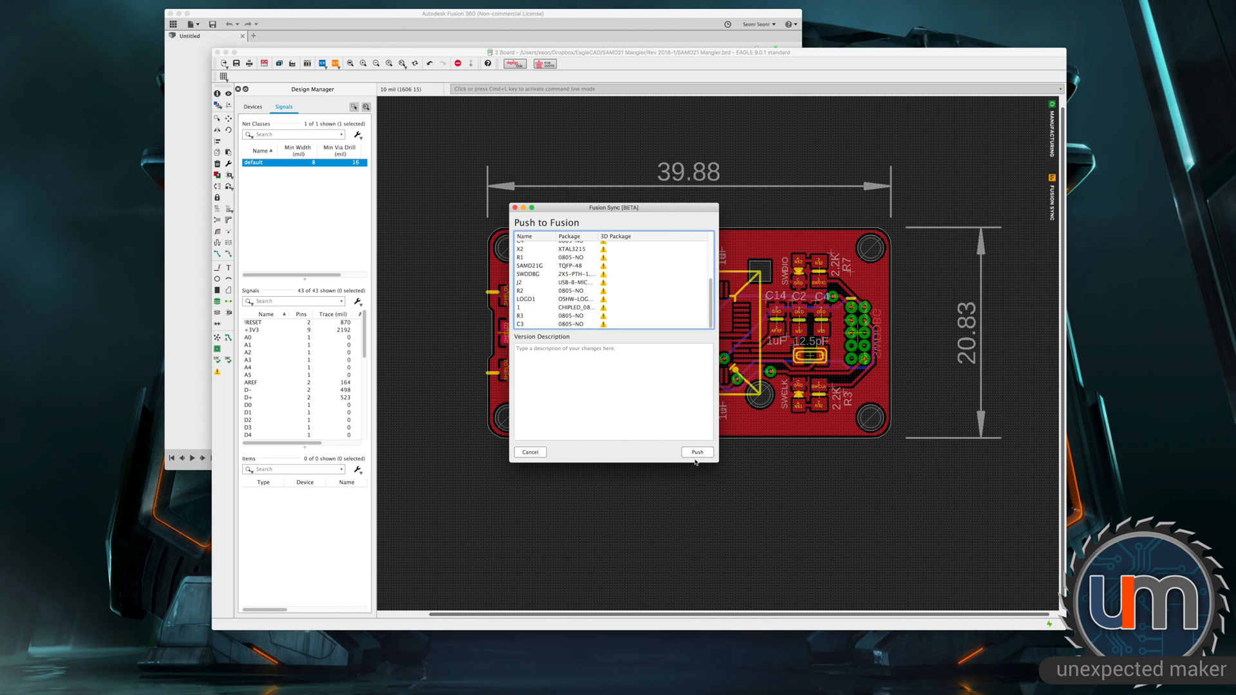
{"action": "left_click", "coordinate": [697, 452]}
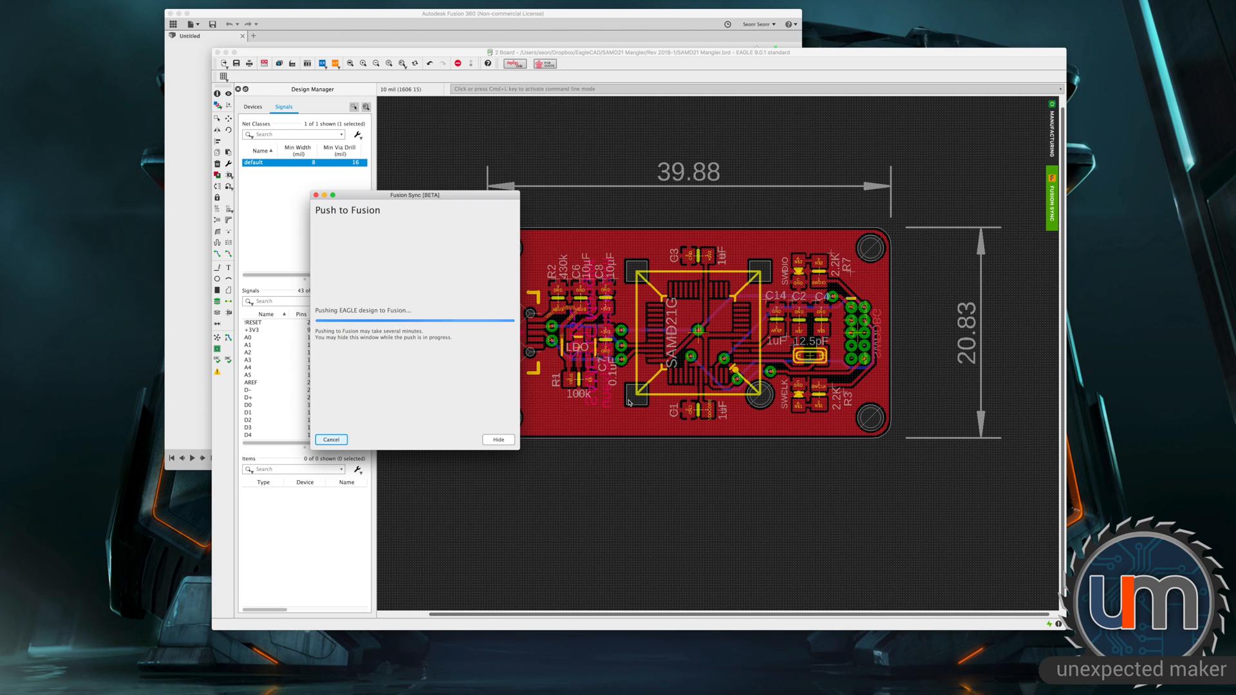
{"action": "mouse_move", "coordinate": [830, 298]}
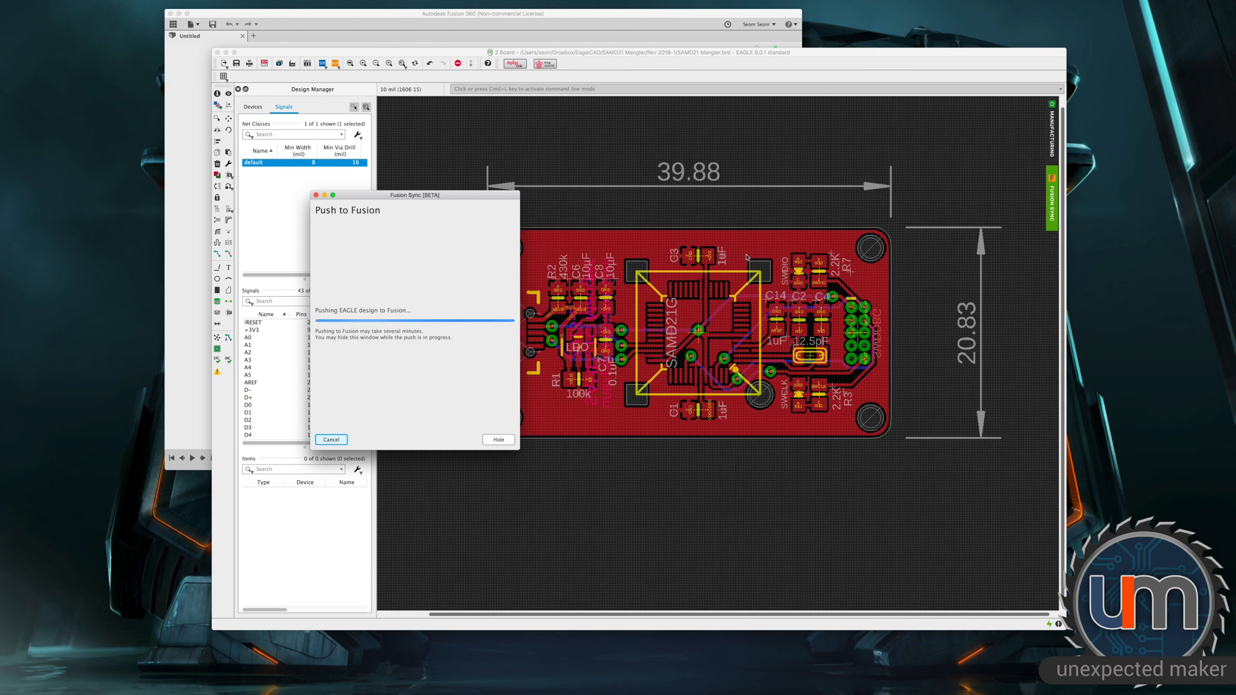
{"action": "mouse_move", "coordinate": [475, 444]}
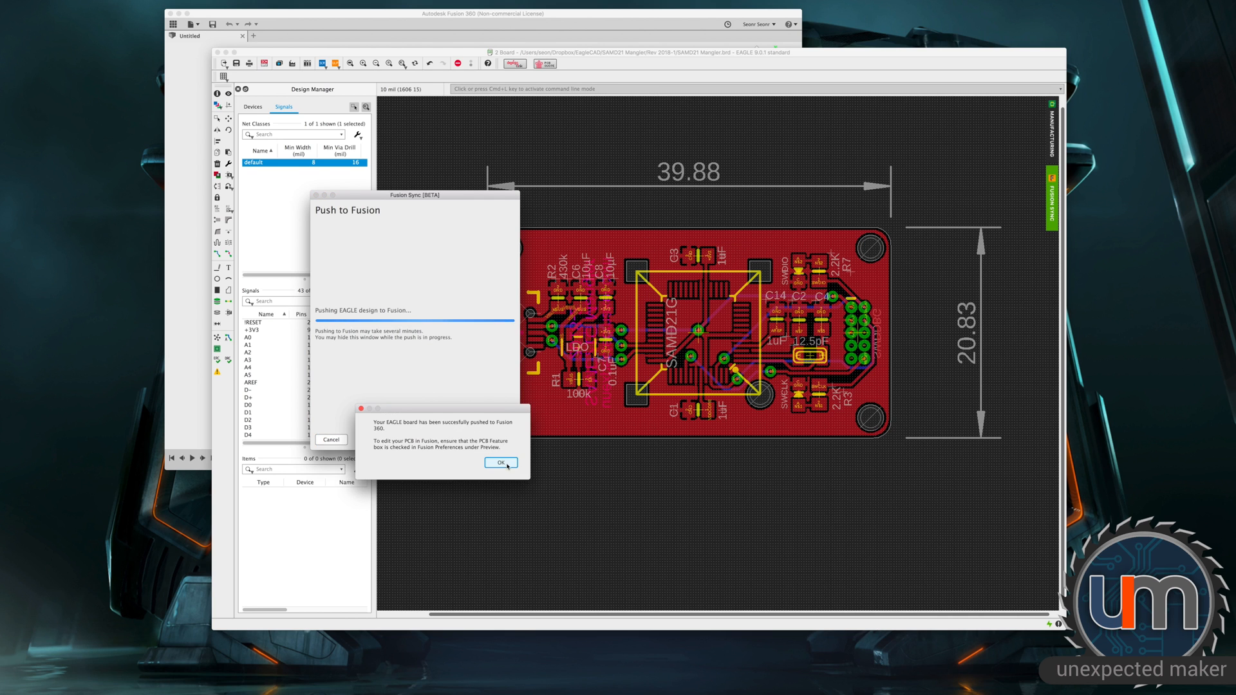
{"action": "left_click", "coordinate": [501, 462]}
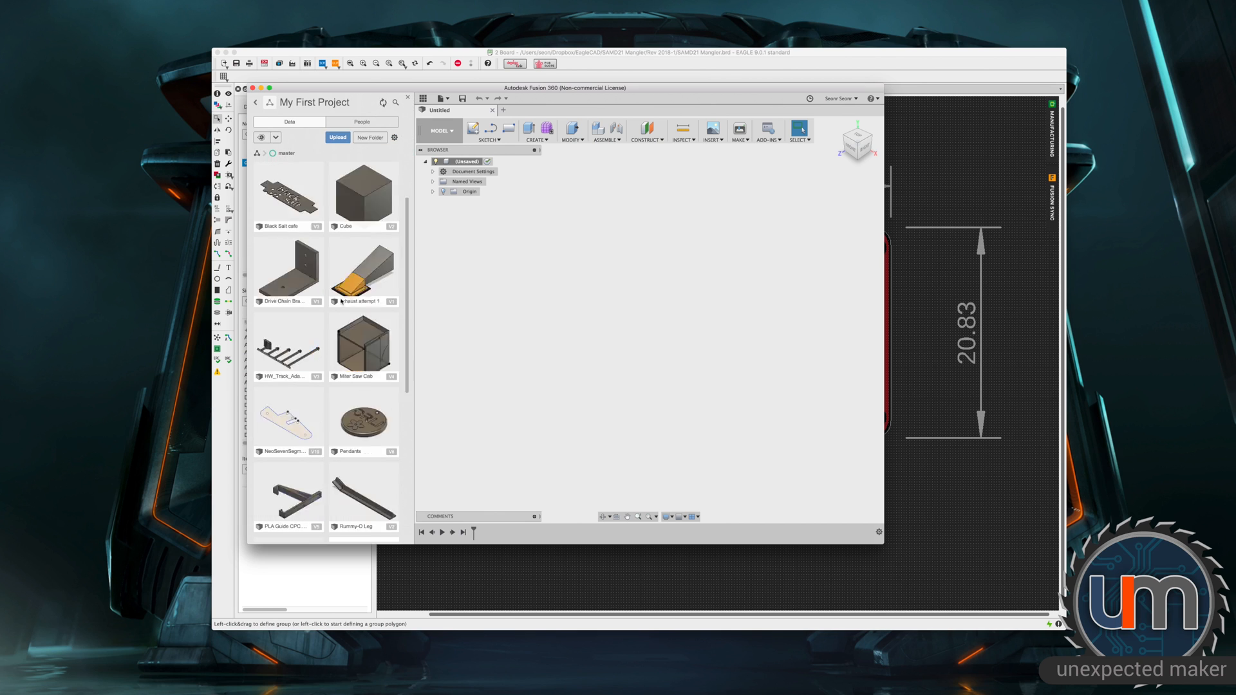
- Open the SAMD21 Mangler design from the Data Panel thumbnails
{"action": "scroll", "scroll_direction": "down", "scroll_amount": 3}
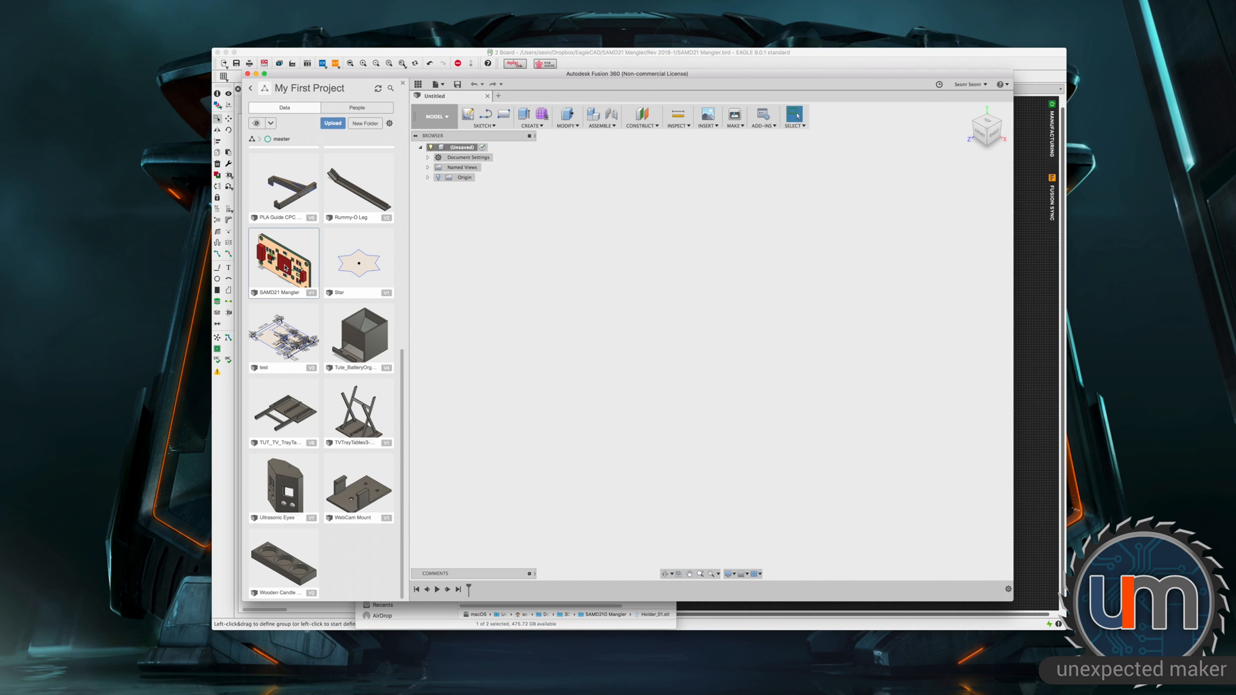
{"action": "double_click", "coordinate": [282, 260]}
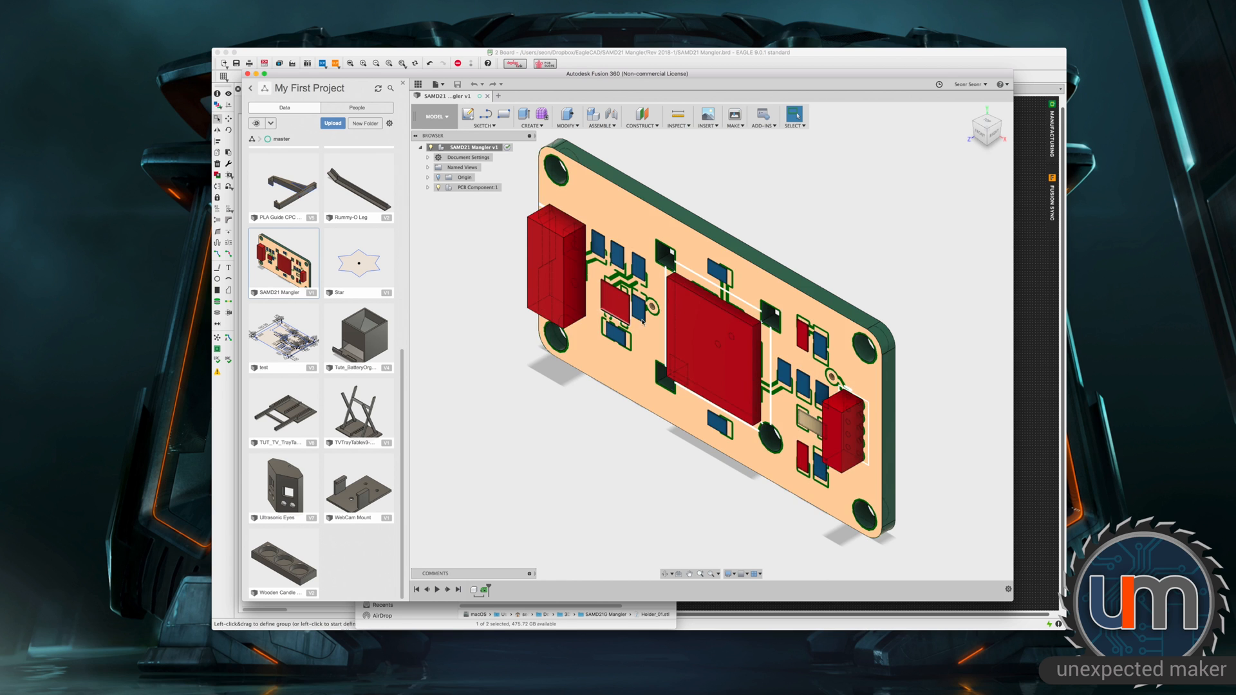
{"action": "mouse_move", "coordinate": [855, 398]}
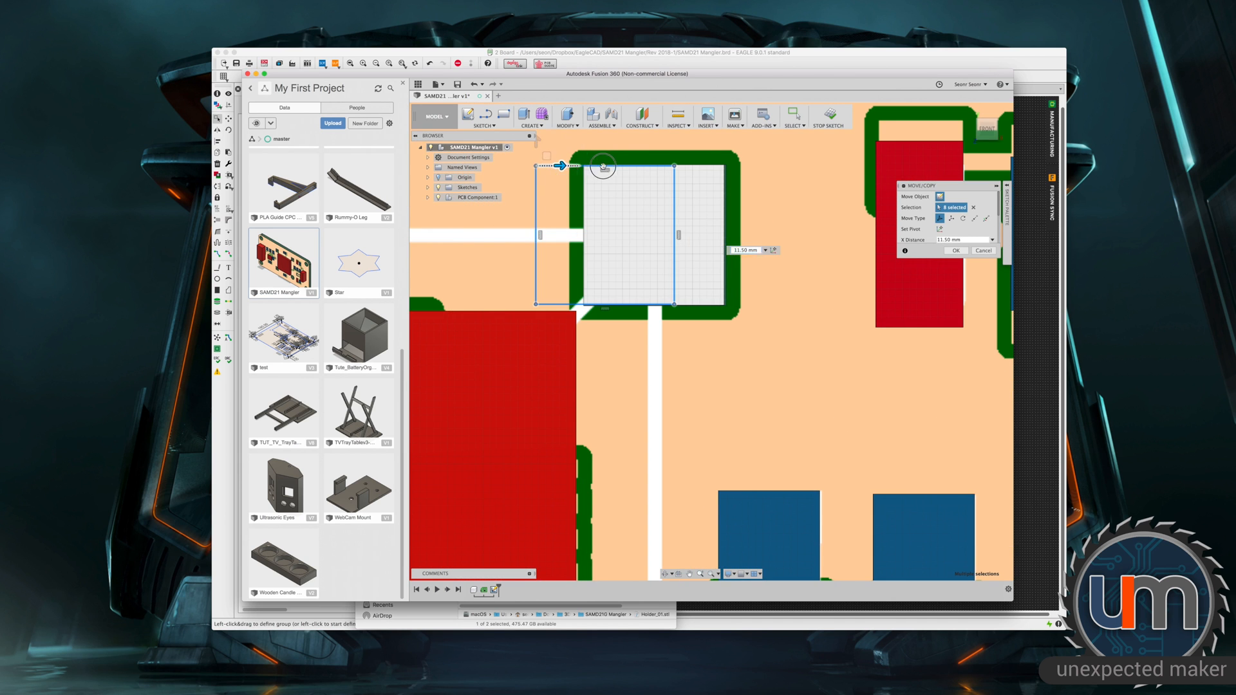
- Confirm moving the pad square 11.50 mm along X onto the neighbouring pad
{"action": "left_click", "coordinate": [955, 252]}
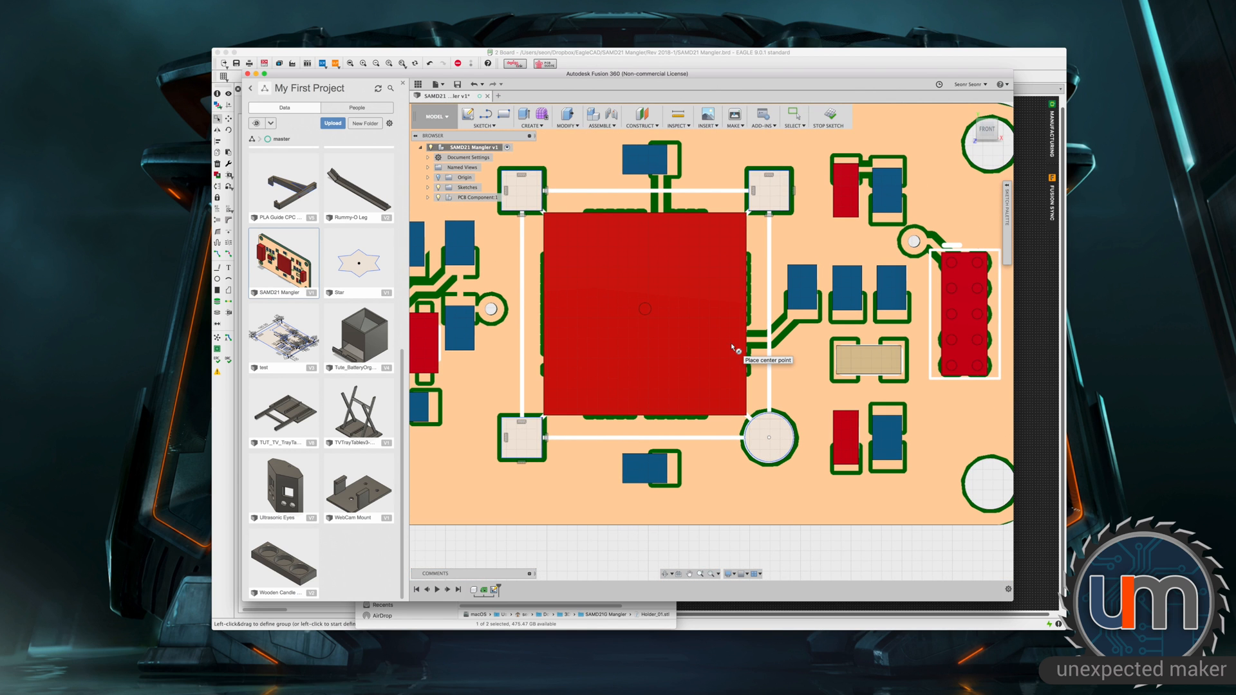
{"action": "mouse_move", "coordinate": [640, 263]}
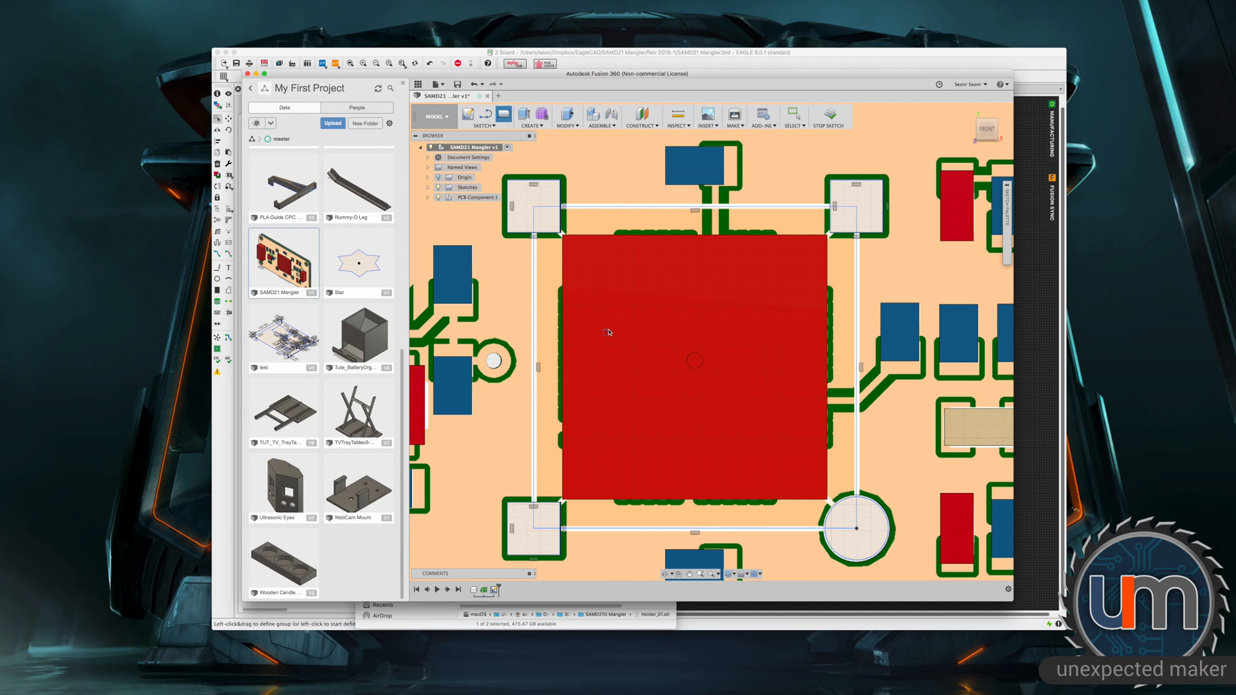
{"action": "mouse_move", "coordinate": [609, 385]}
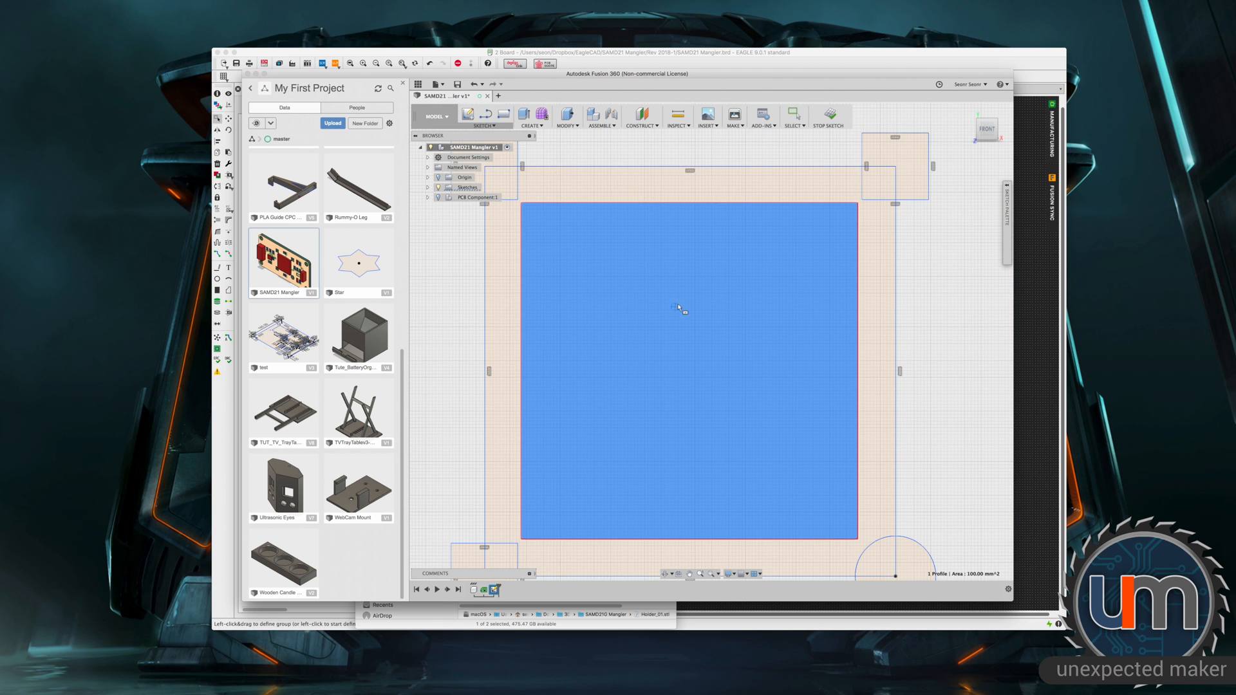
{"action": "mouse_move", "coordinate": [507, 375]}
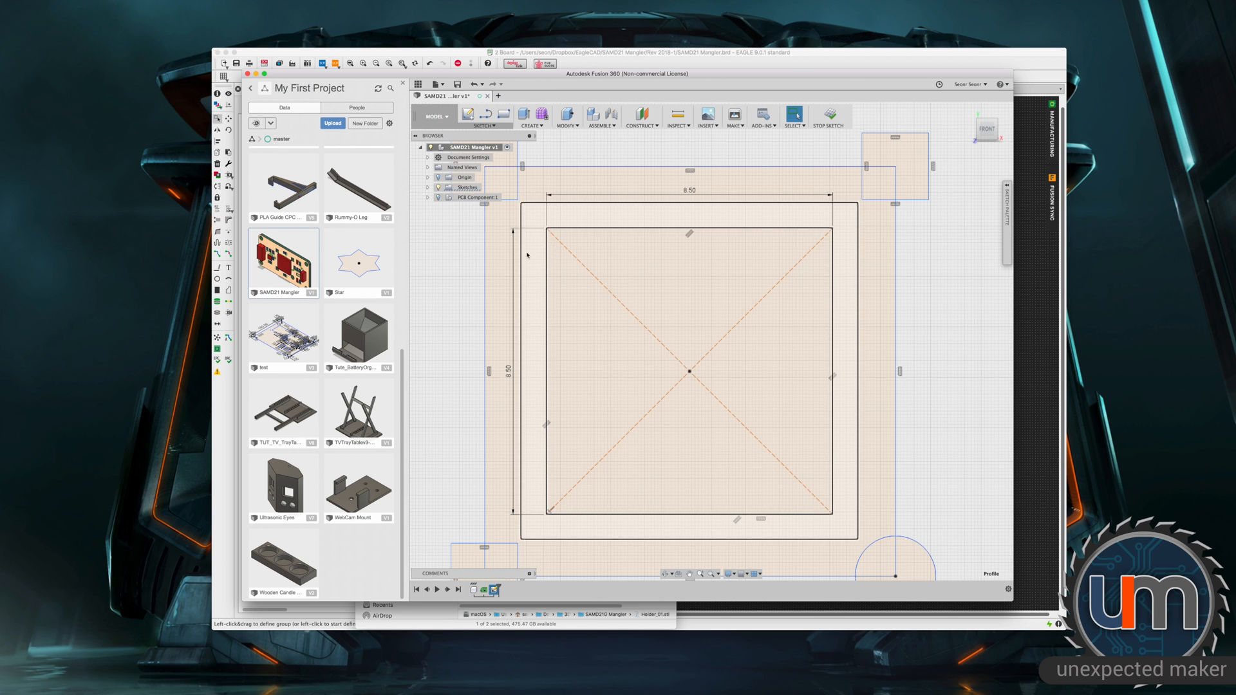
{"action": "mouse_move", "coordinate": [524, 255]}
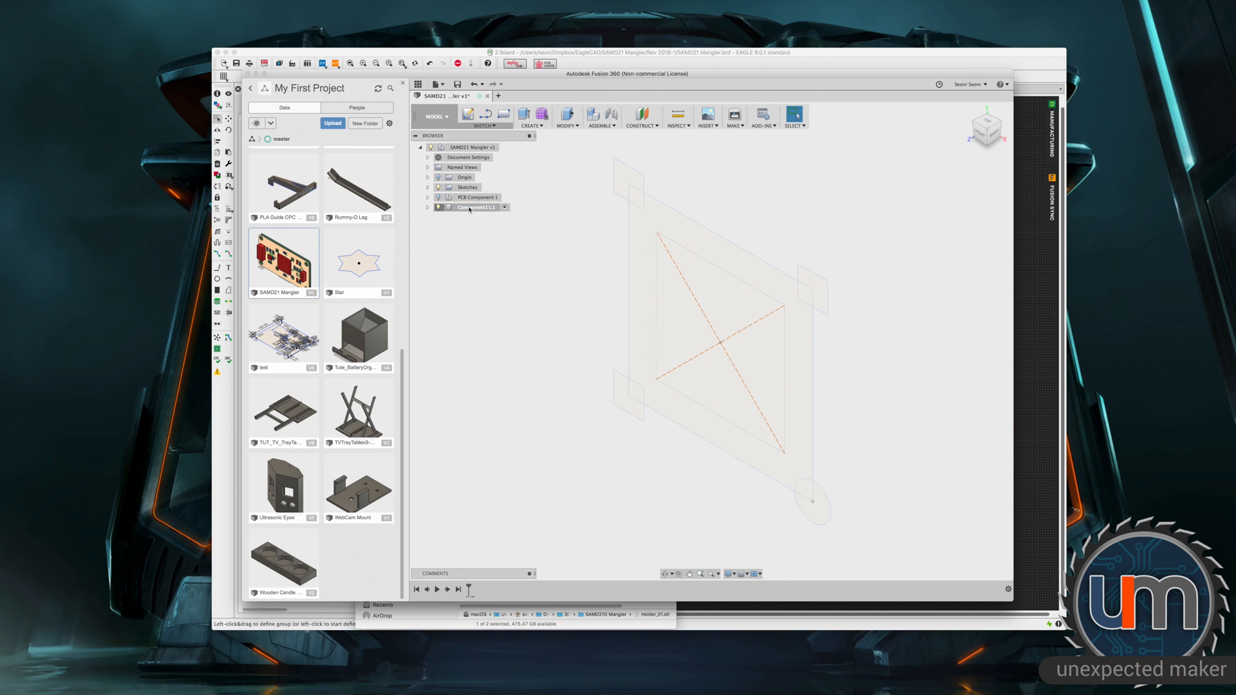
- Activate the Holder component and select the corner pad profiles for extrusion
{"action": "double_click", "coordinate": [468, 207]}
{"action": "type", "text": "Holder"}
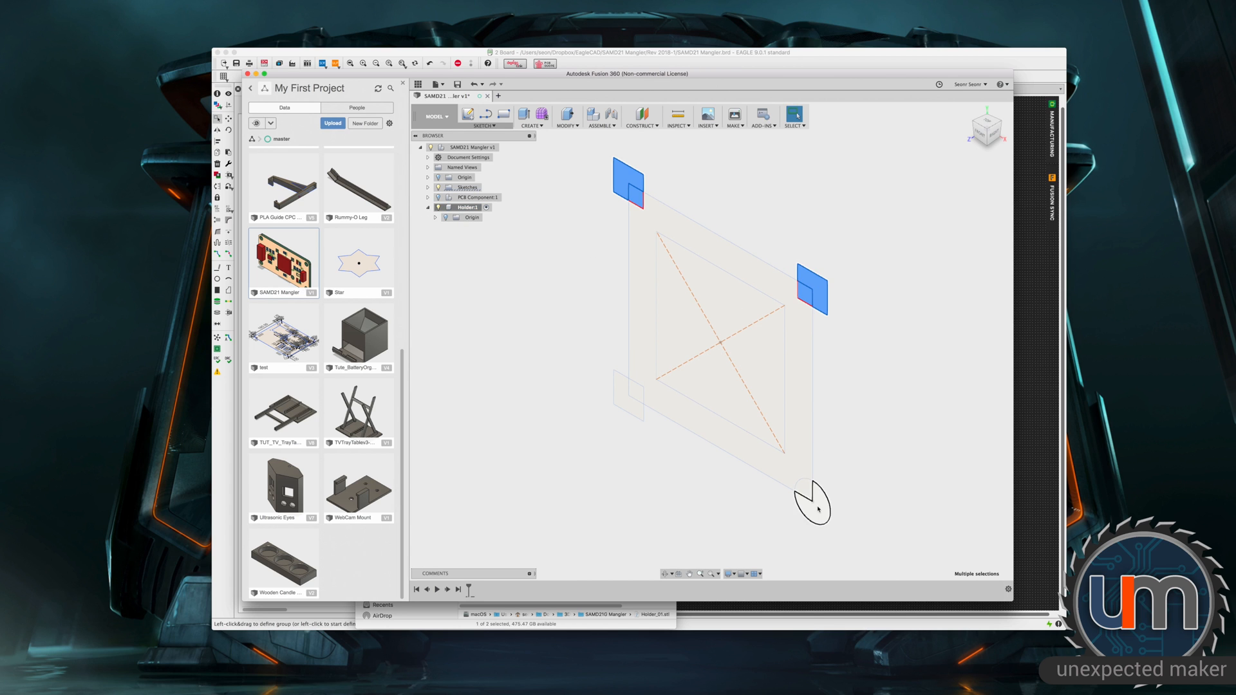
{"action": "left_click", "coordinate": [524, 115]}
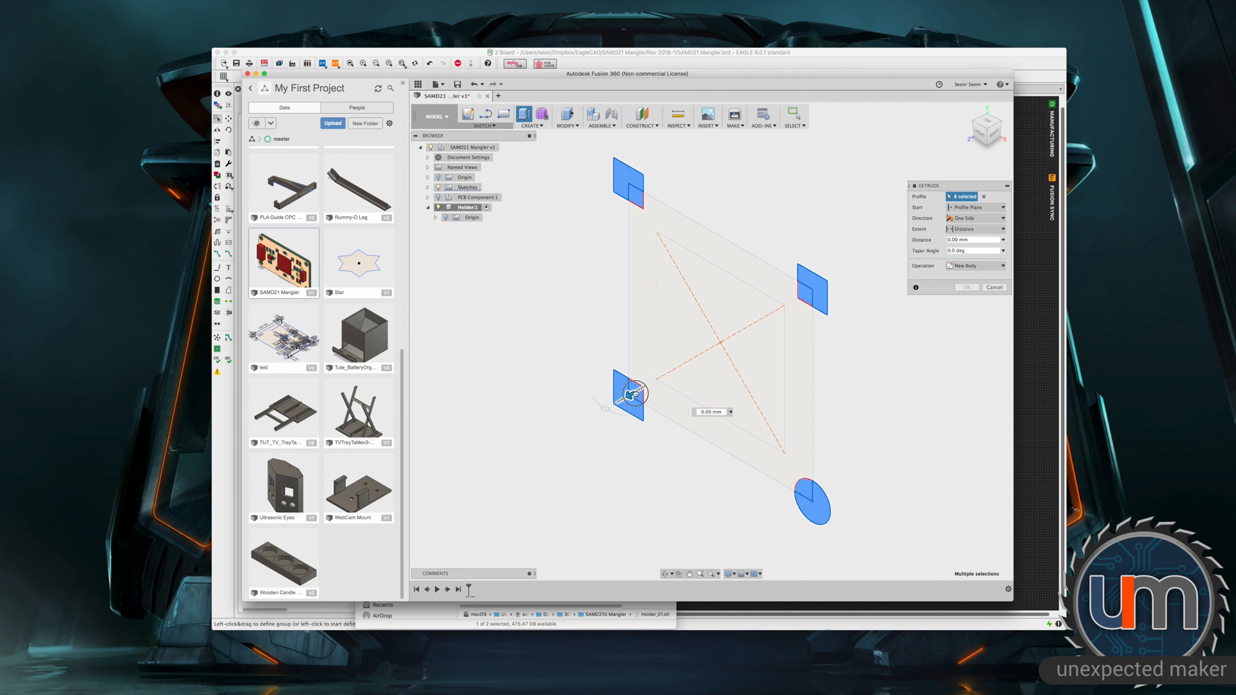
- Extrude the corner pads and circle to their height as solid blocks in Holder
{"action": "left_click_drag", "start_coordinate": [635, 386], "coordinate": [678, 371]}
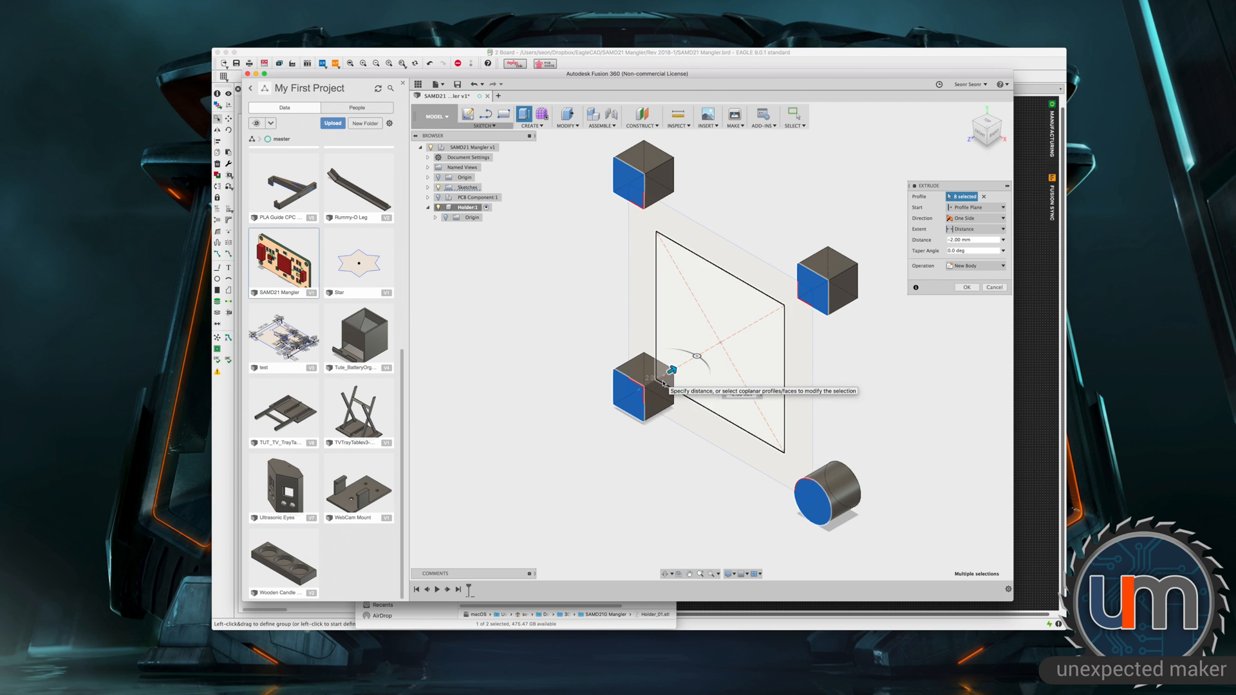
{"action": "left_click", "coordinate": [966, 287]}
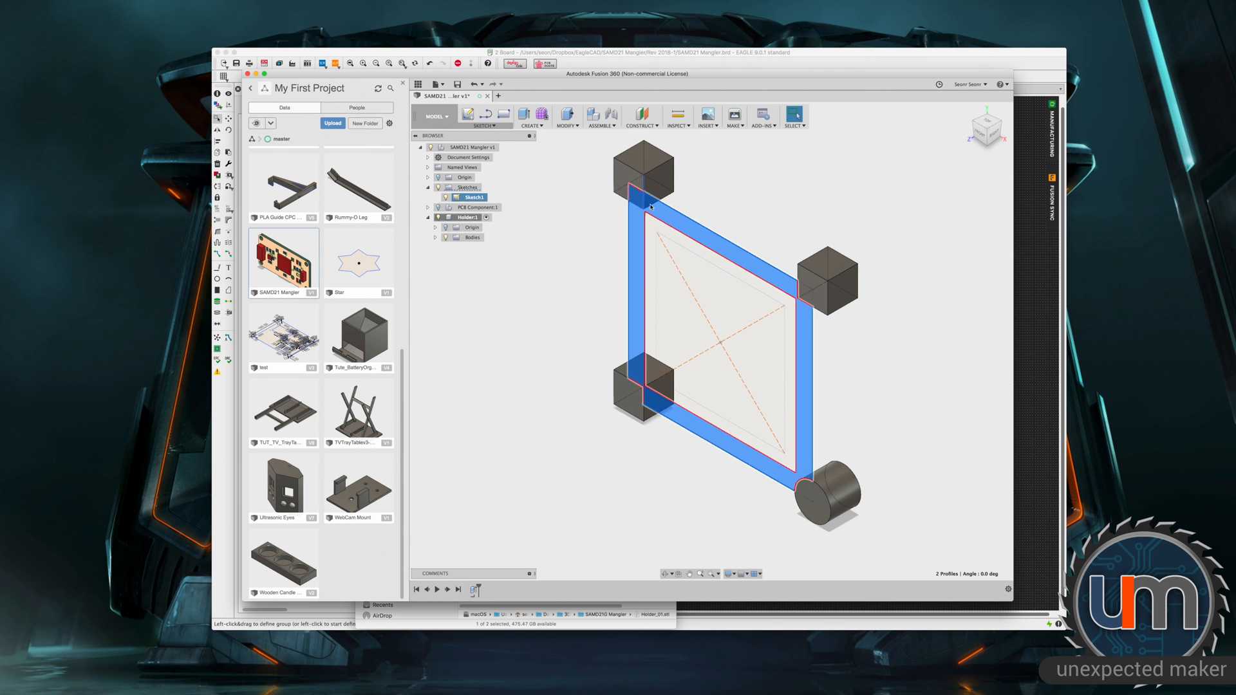
- Select the ring profile between the square outlines and extrude it into the tray slab
{"action": "left_click", "coordinate": [631, 394]}
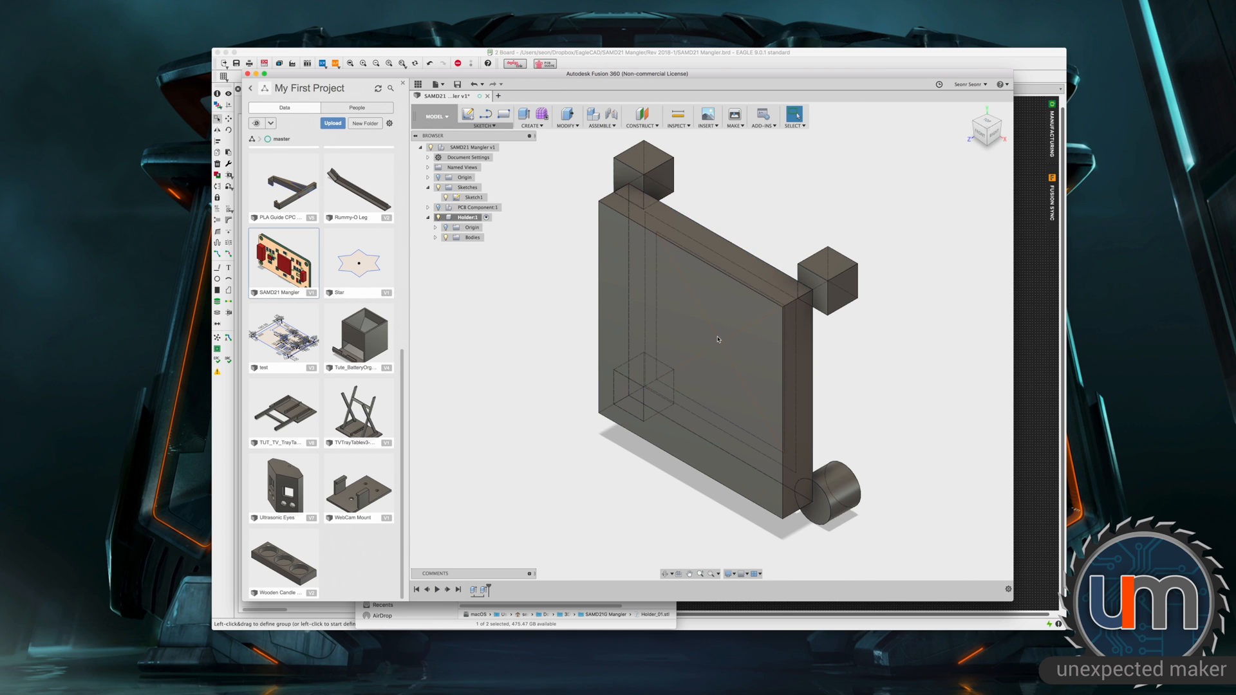
{"action": "left_click", "coordinate": [627, 178]}
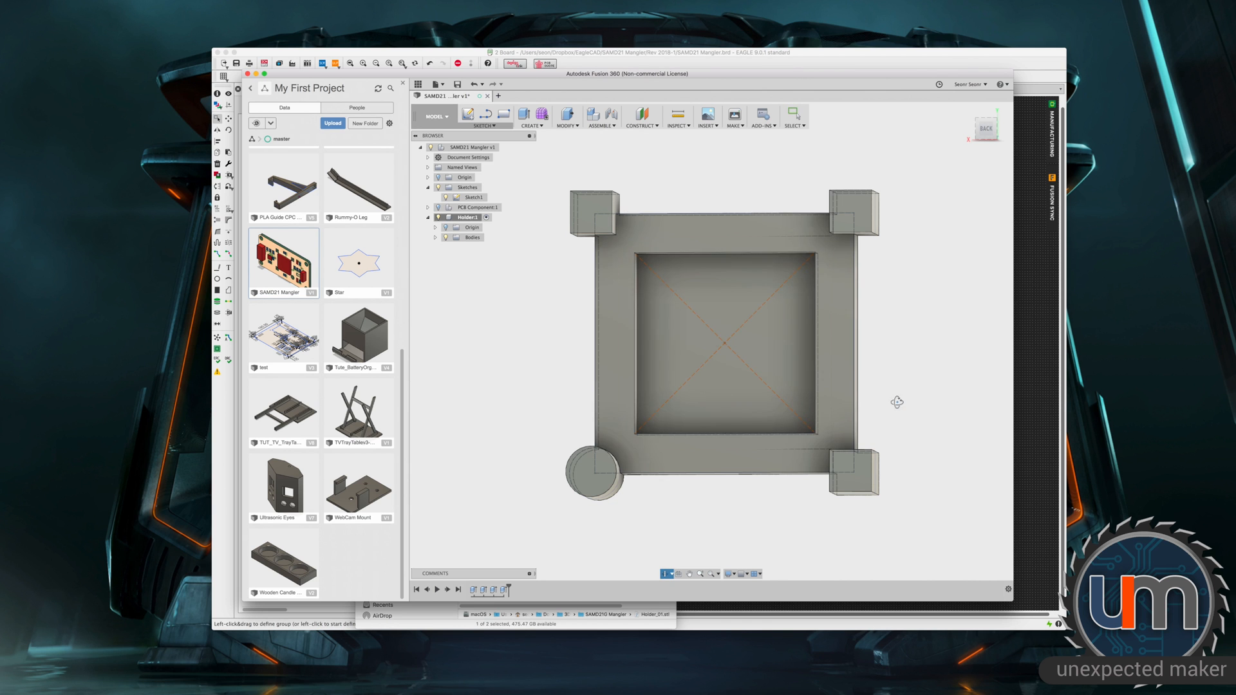
- Orbit the model to inspect the pocket depth and the far side of the tray
{"action": "left_click_drag", "start_coordinate": [896, 402], "coordinate": [891, 384]}
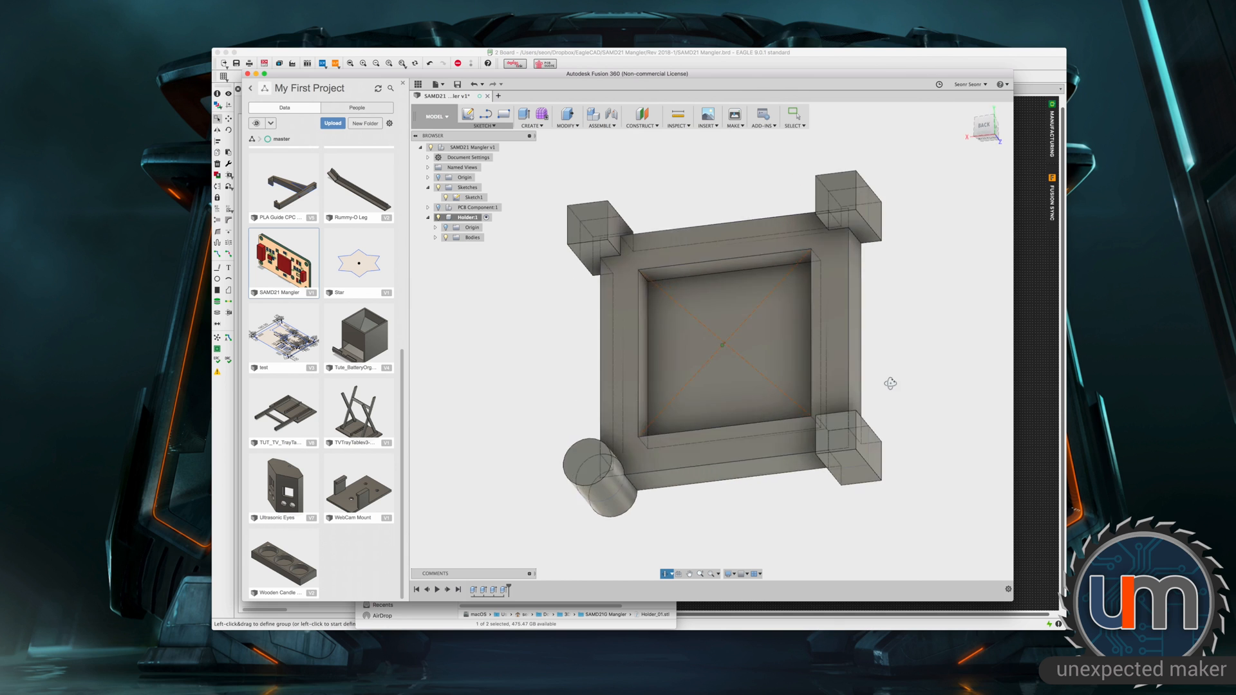
{"action": "left_click_drag", "start_coordinate": [891, 384], "coordinate": [915, 378]}
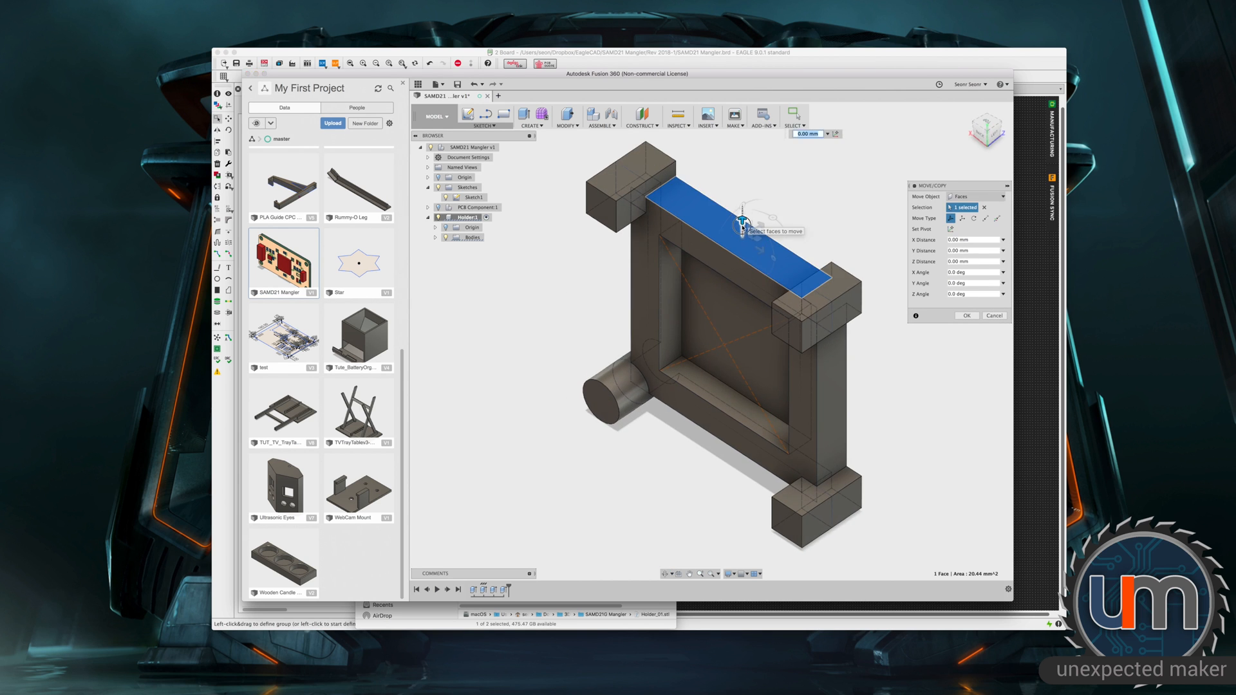
- Shift the selected wall face to its new offset with Move/Copy and inspect the result
{"action": "left_click_drag", "start_coordinate": [742, 220], "coordinate": [741, 237]}
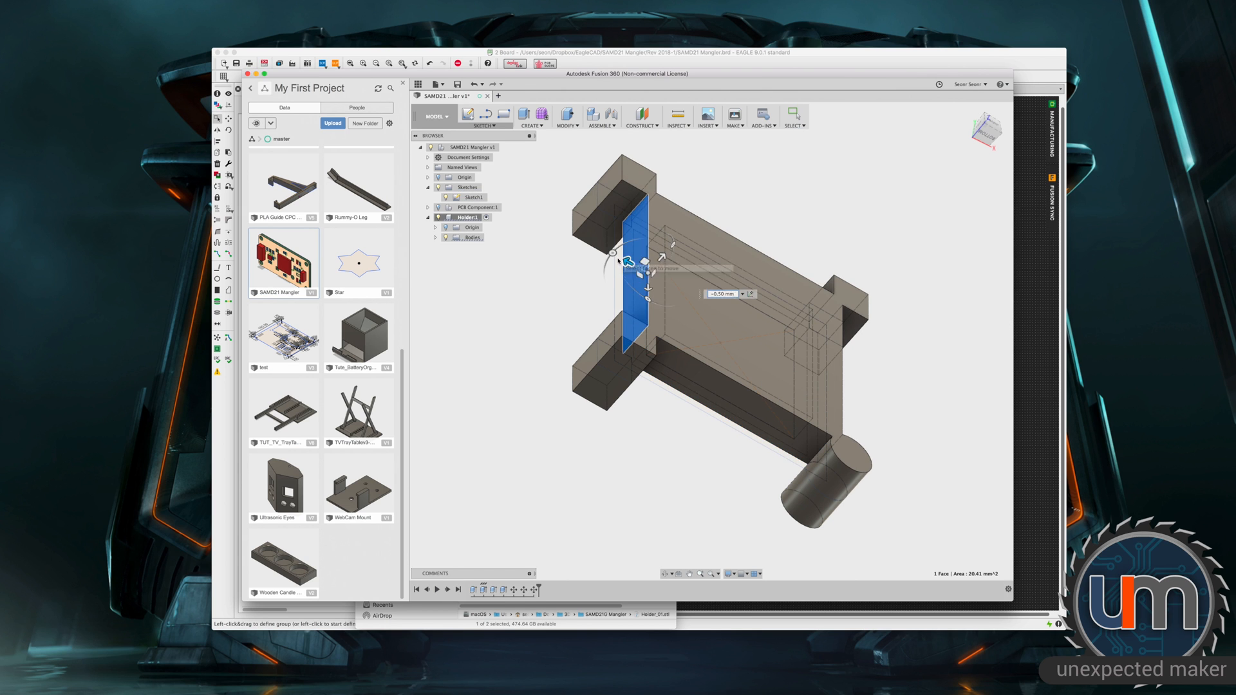
{"action": "left_click", "coordinate": [986, 126]}
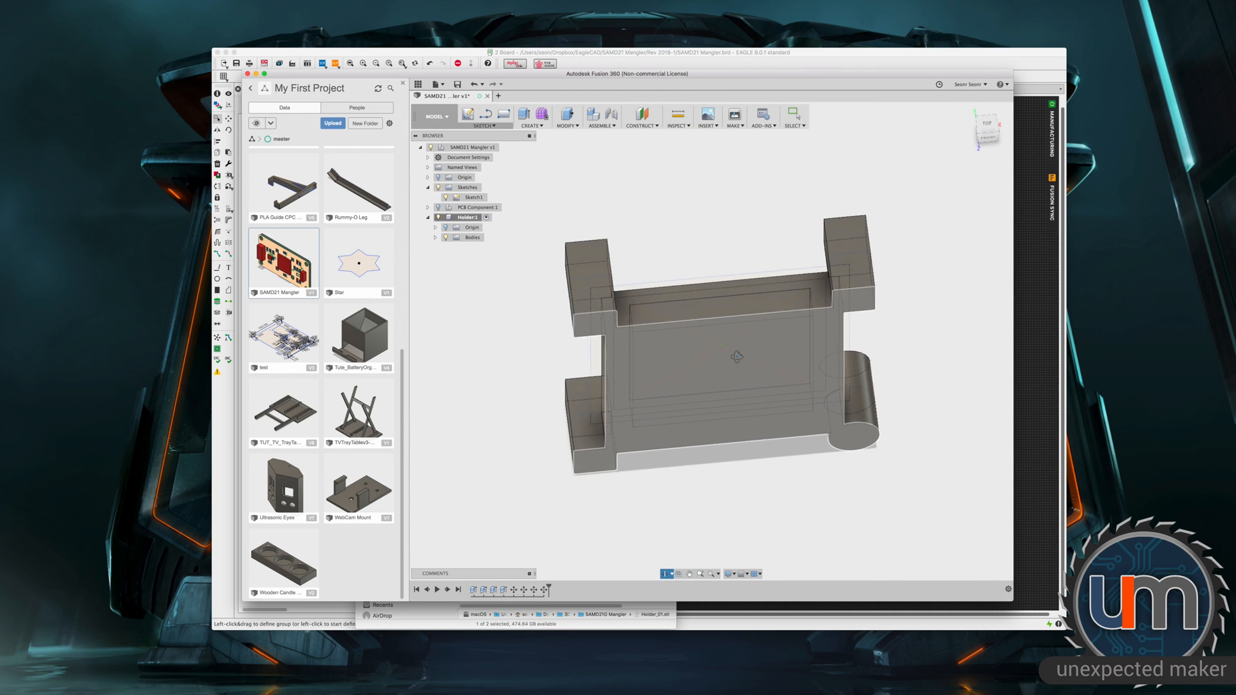
{"action": "left_click_drag", "start_coordinate": [733, 355], "coordinate": [724, 382]}
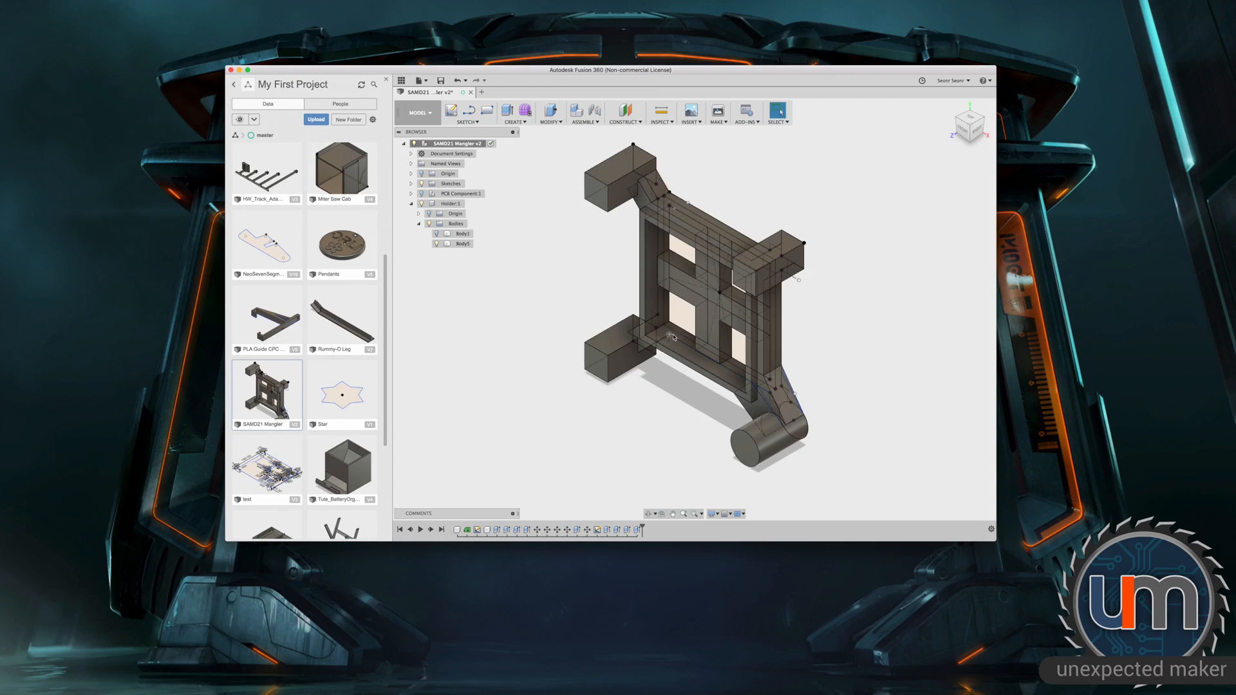
{"action": "left_click_drag", "start_coordinate": [674, 337], "coordinate": [568, 322]}
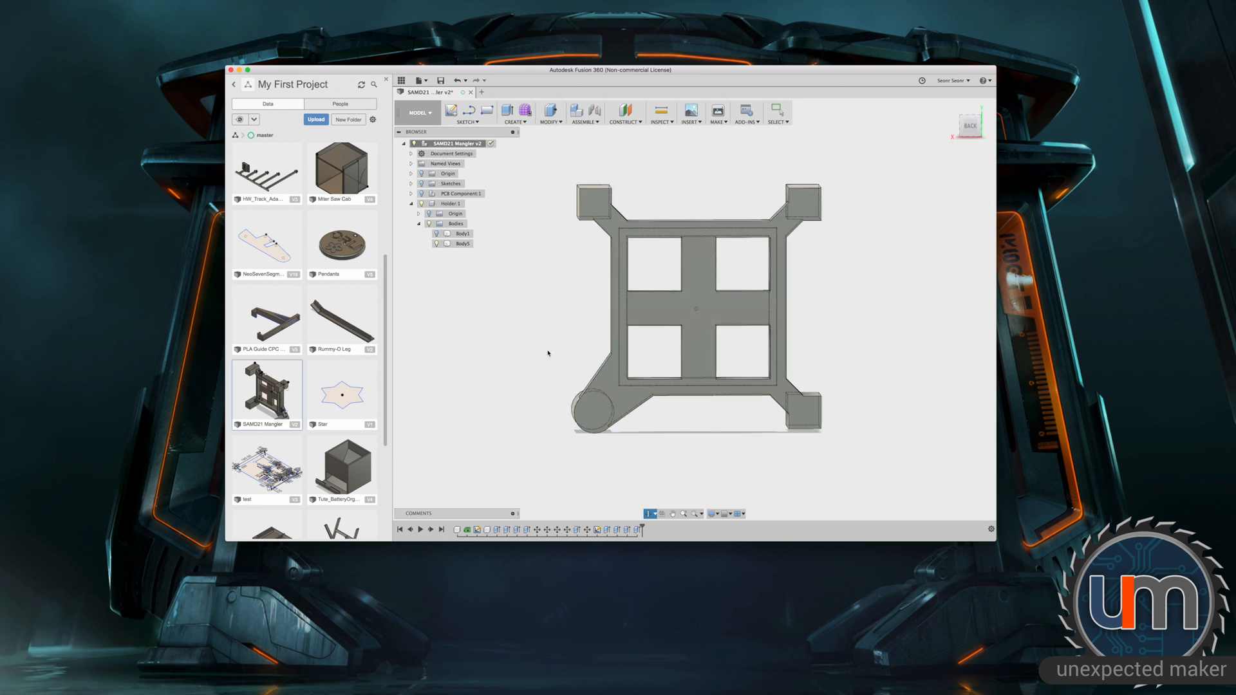
{"action": "left_click_drag", "start_coordinate": [694, 315], "coordinate": [552, 402]}
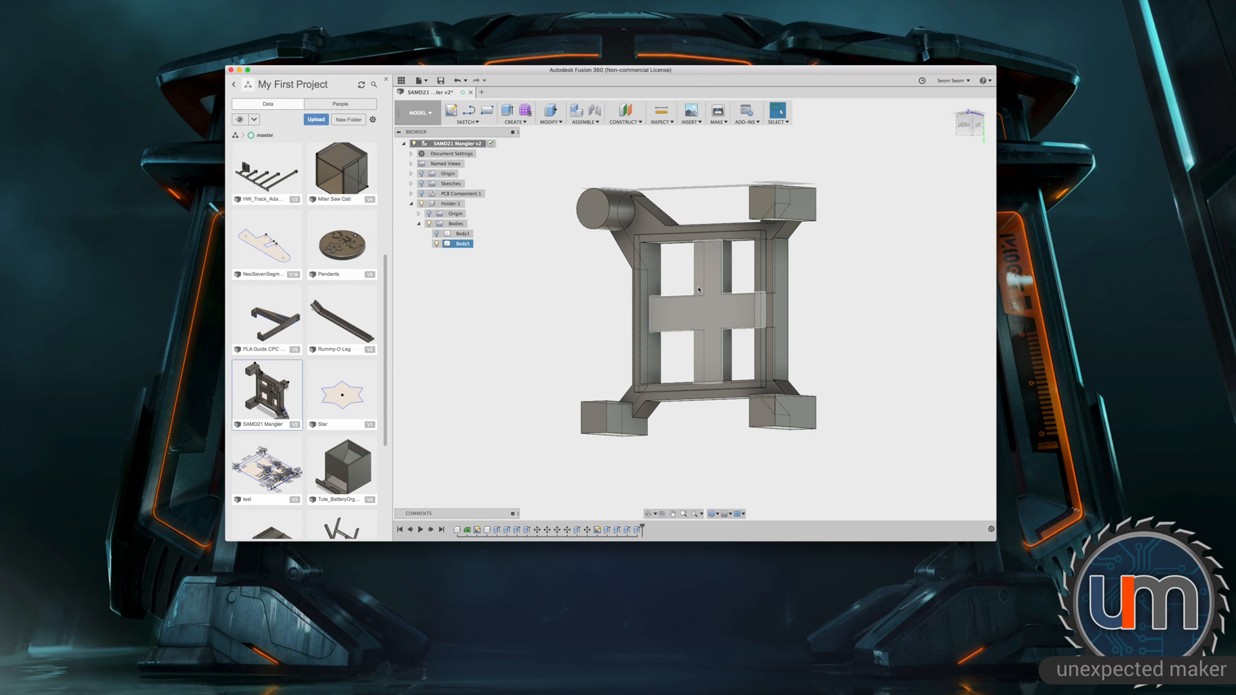
{"action": "left_click_drag", "start_coordinate": [698, 292], "coordinate": [627, 292]}
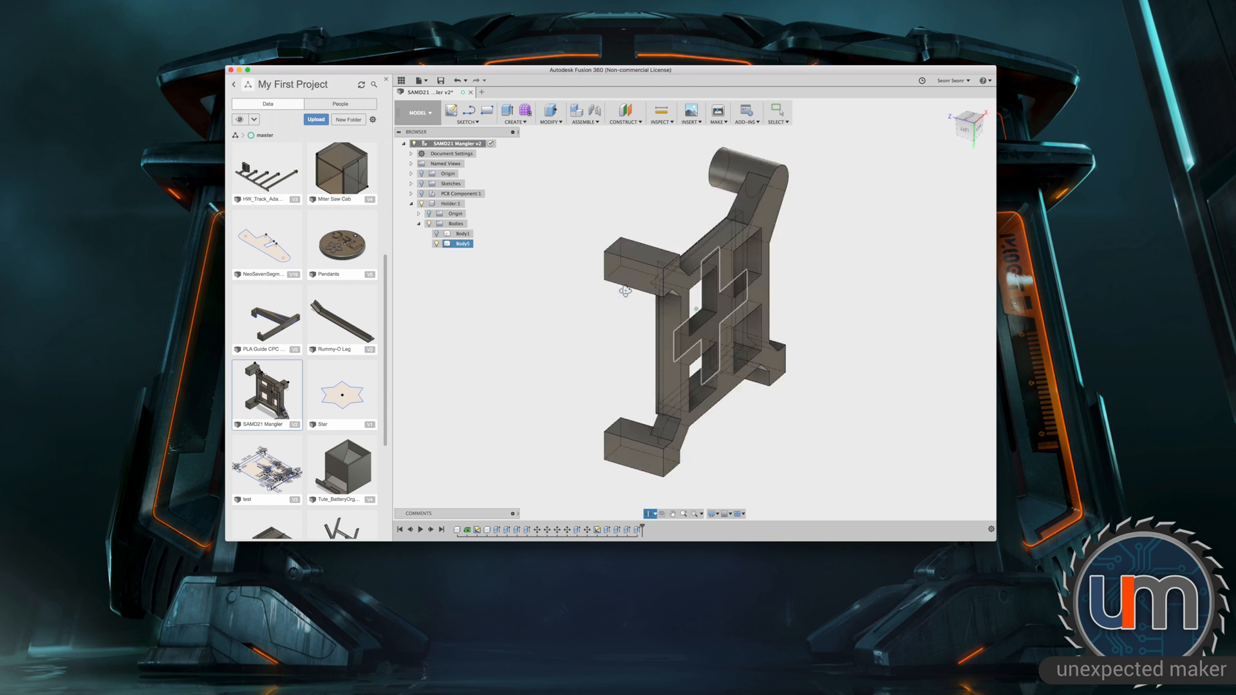